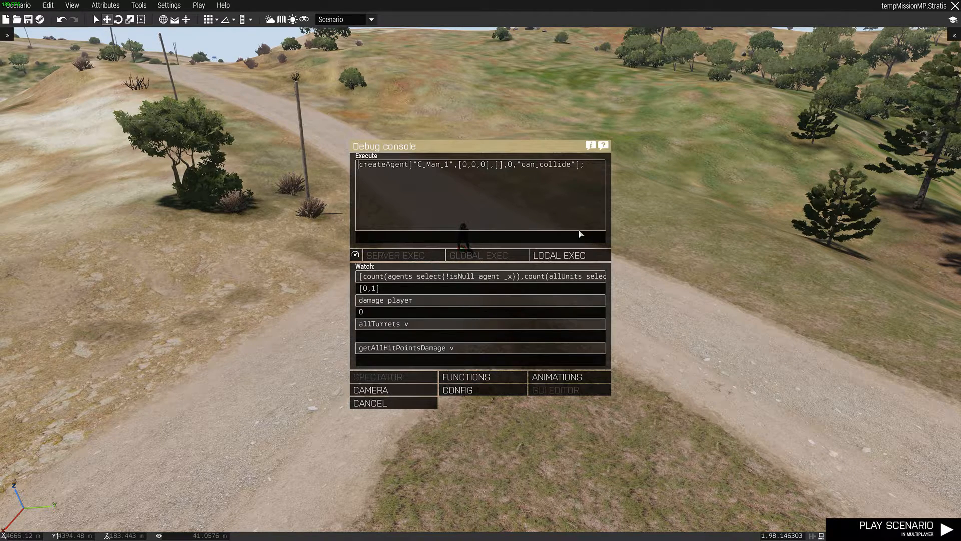
{"action": "mouse_move", "coordinate": [579, 243]}
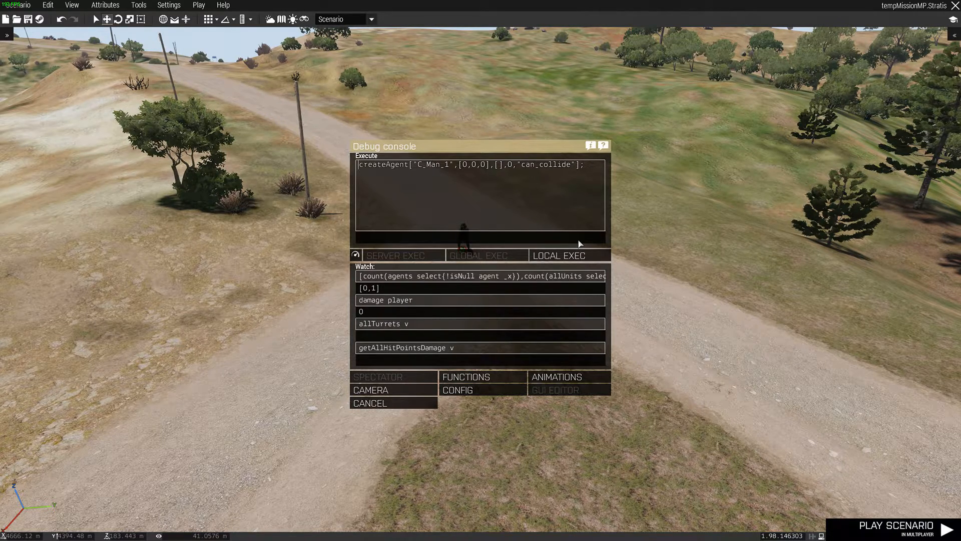
{"action": "mouse_move", "coordinate": [579, 246]}
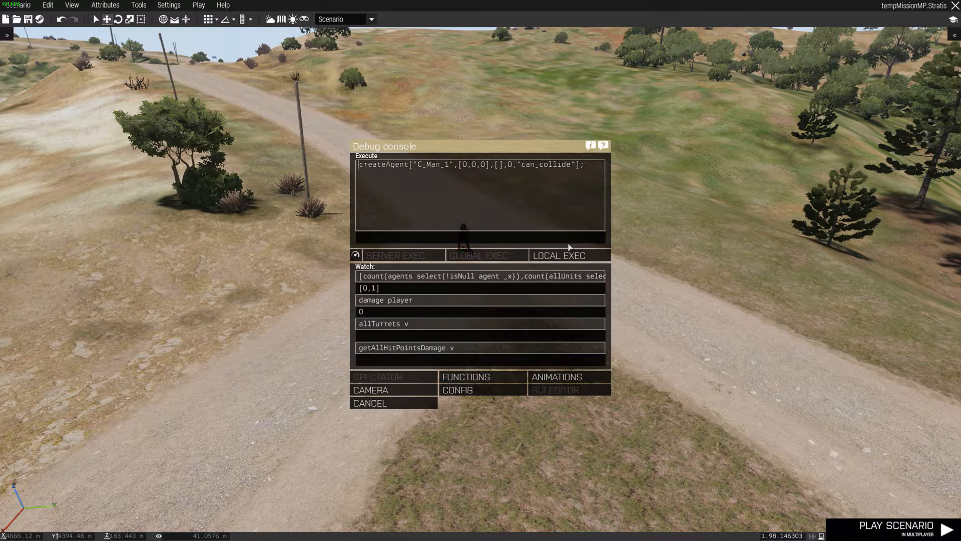
{"action": "mouse_move", "coordinate": [517, 223]}
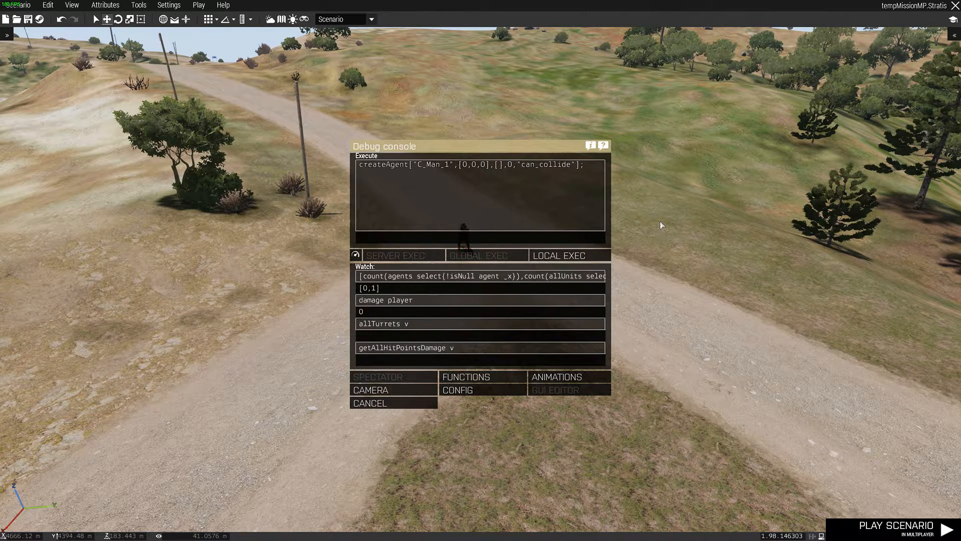
{"action": "mouse_move", "coordinate": [604, 249]}
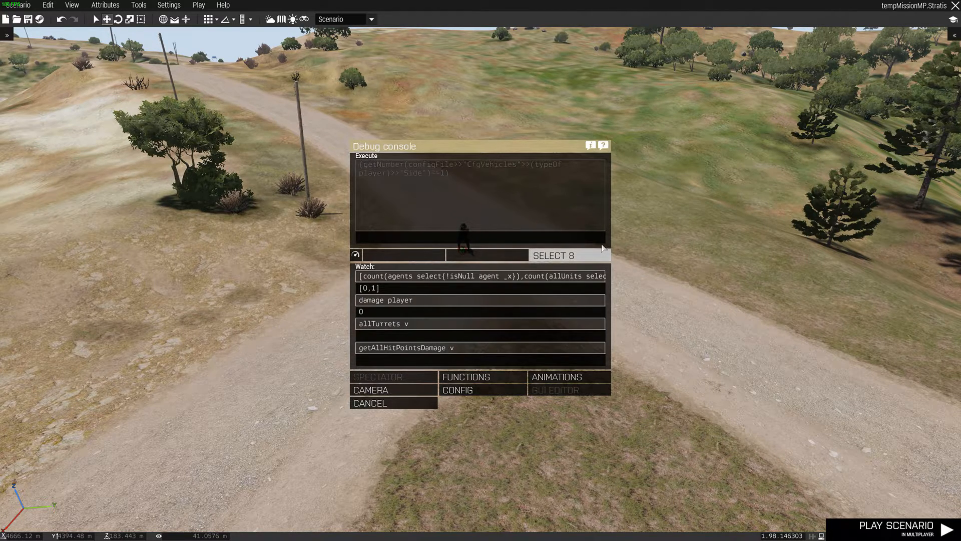
Load the earlier getNumber player-side config check into the Debug Console's Execute box.
{"action": "left_click", "coordinate": [551, 255]}
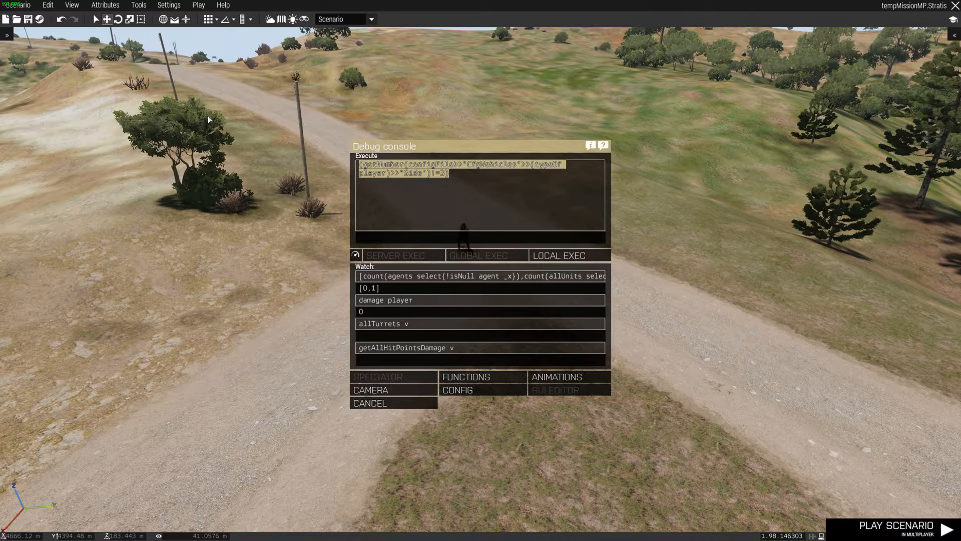
{"action": "mouse_move", "coordinate": [218, 114]}
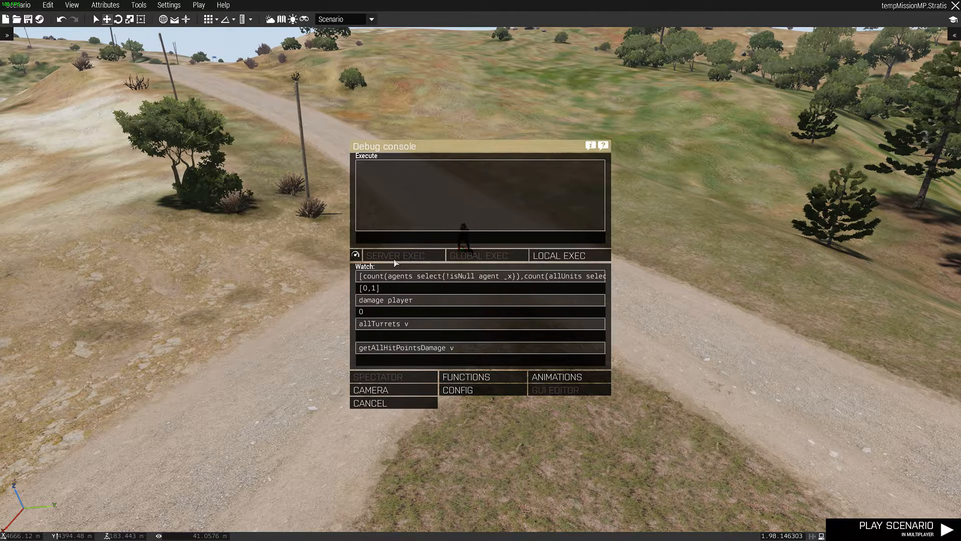
Close the Debug Console and start the scenario with Play in Multiplayer (MP).
{"action": "left_click", "coordinate": [71, 5]}
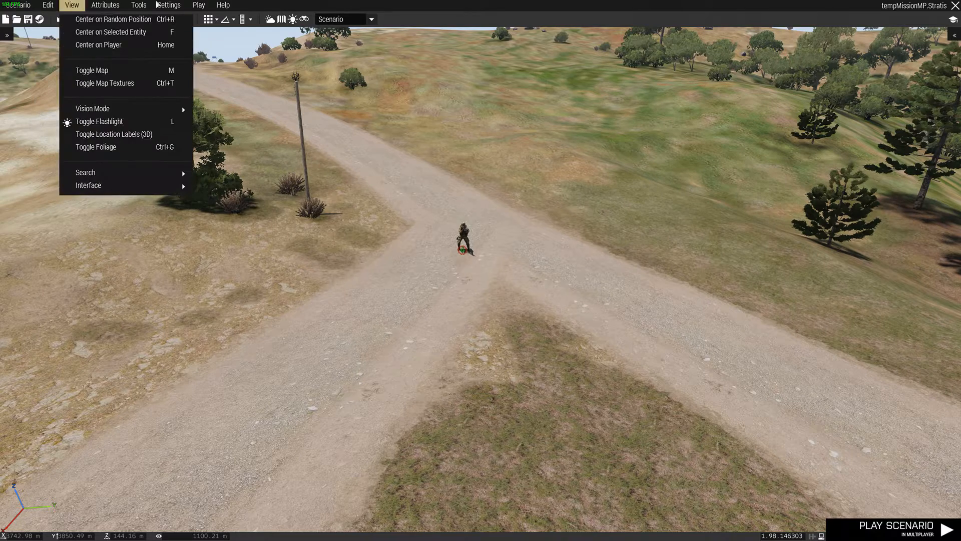
{"action": "left_click", "coordinate": [199, 5]}
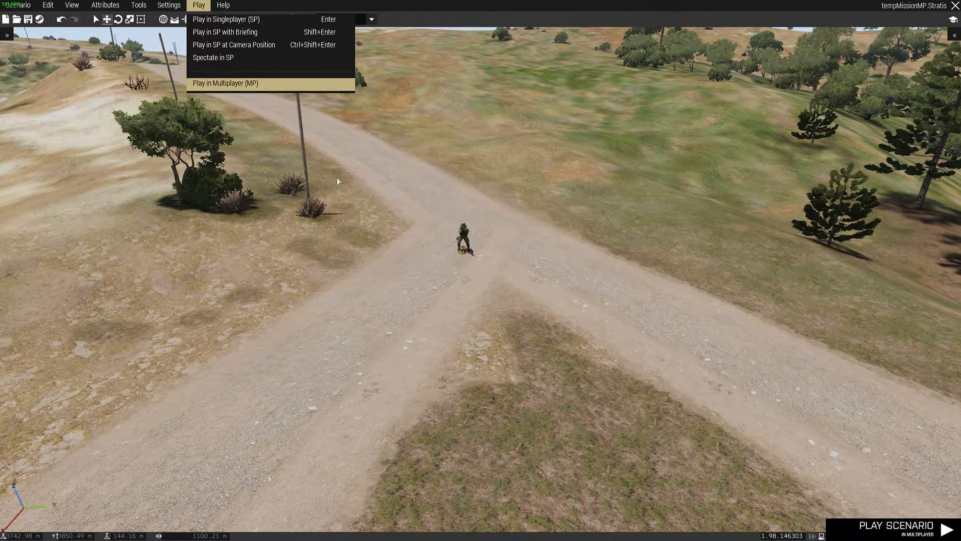
{"action": "left_click", "coordinate": [225, 82]}
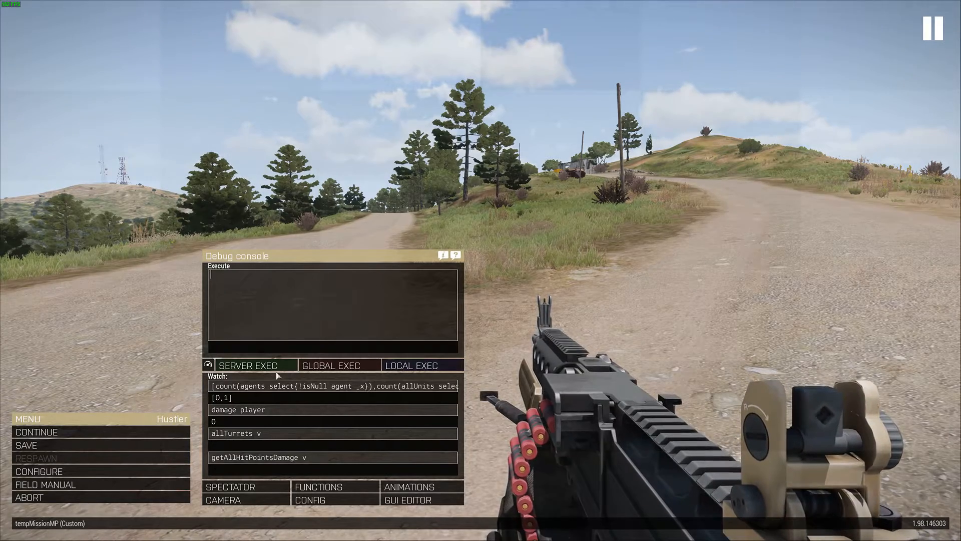
Try the SERVER and GLOBAL EXEC modes, then open the Arma 3: Editing wiki category.
{"action": "left_click", "coordinate": [331, 365]}
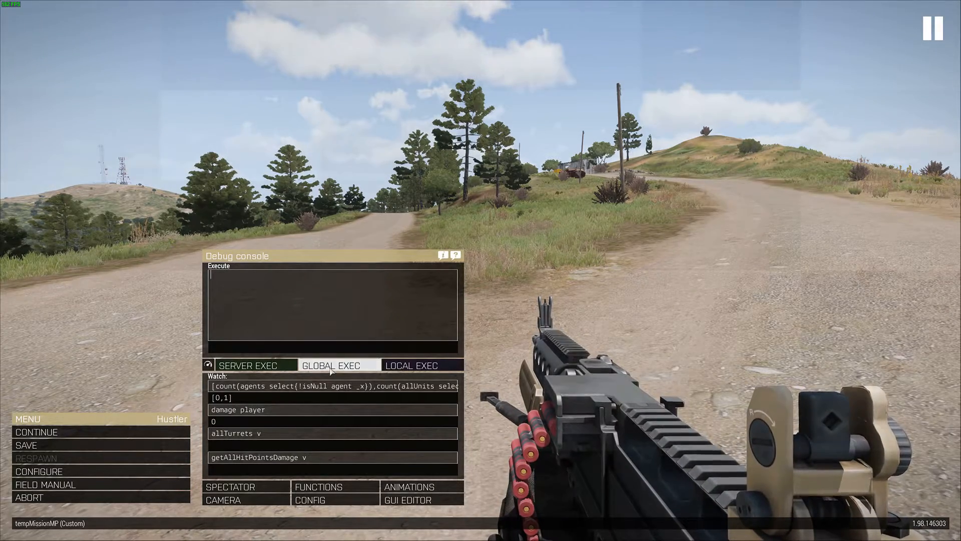
{"action": "left_click", "coordinate": [254, 365]}
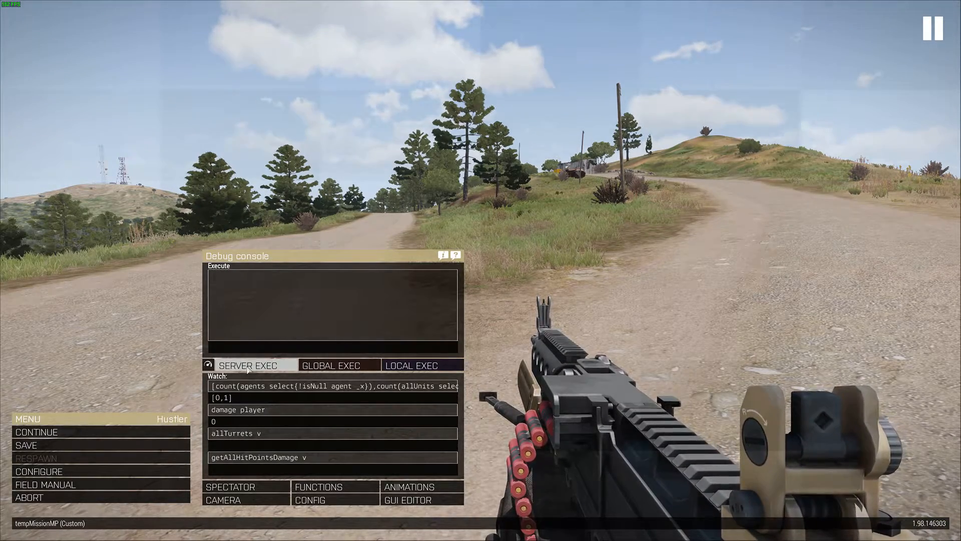
{"action": "left_click", "coordinate": [411, 365]}
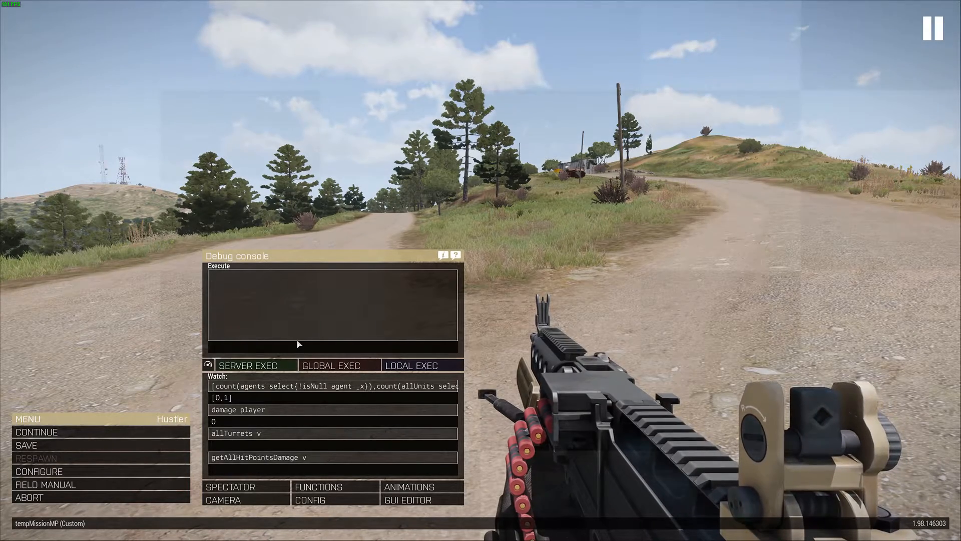
{"action": "type", "text": "ad"}
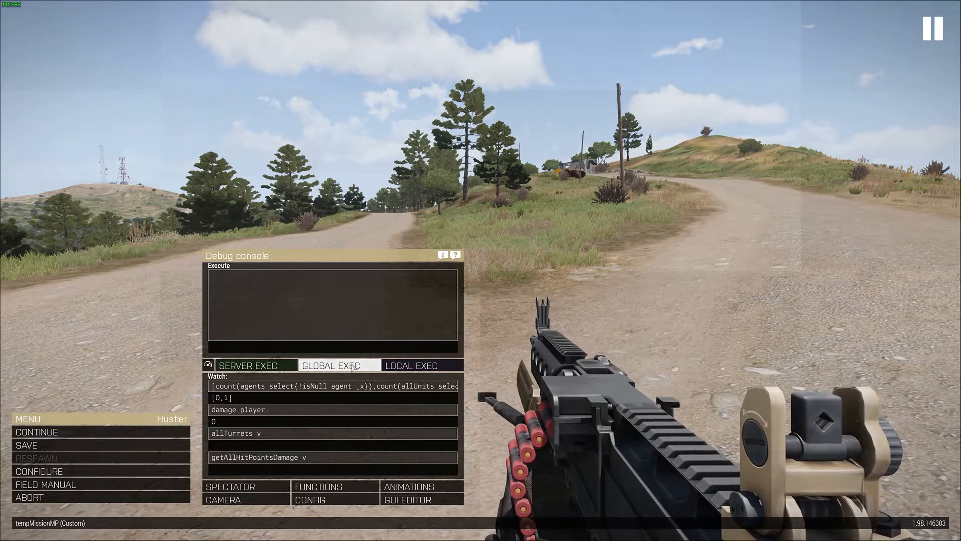
{"action": "left_click", "coordinate": [249, 365]}
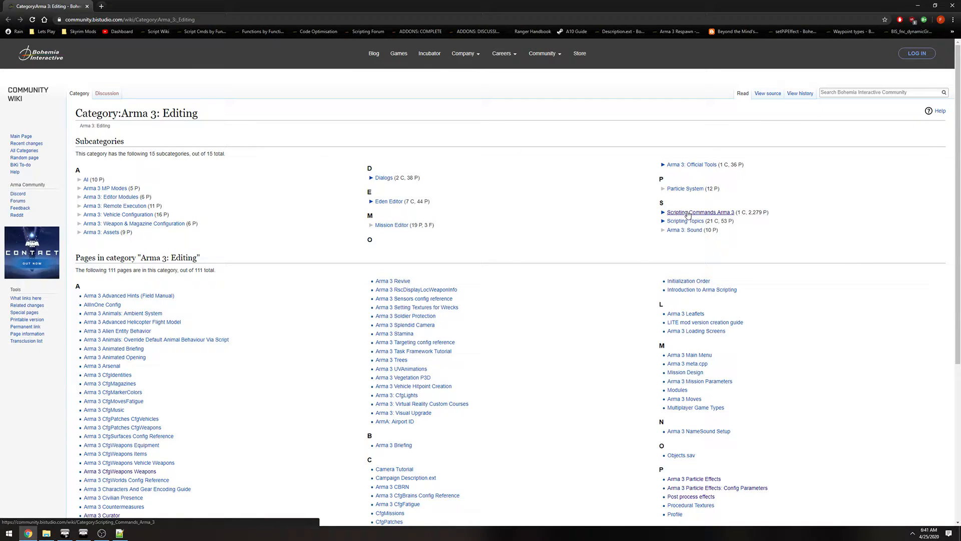
Open the Scripting Commands Arma 3 category and scroll through its 2,279 command pages.
{"action": "left_click", "coordinate": [700, 211]}
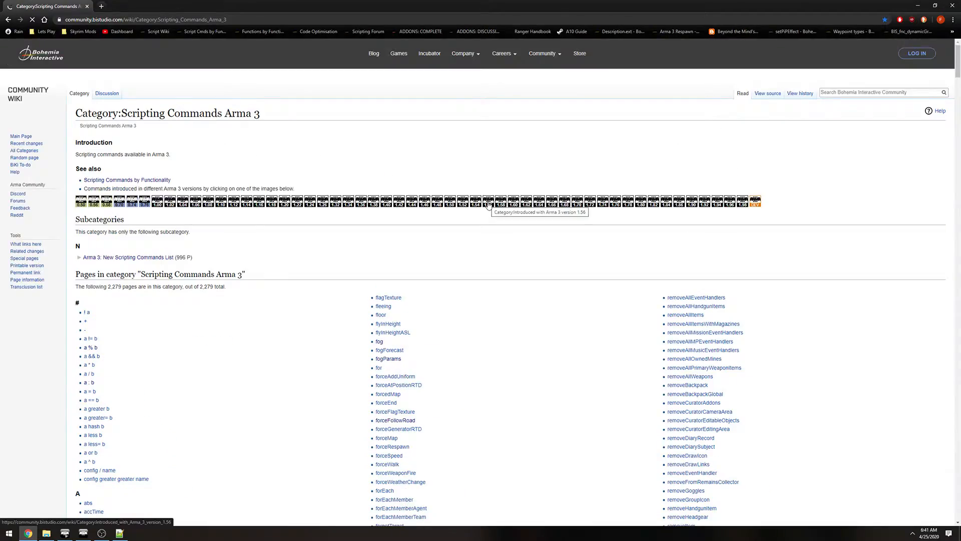
{"action": "scroll", "scroll_direction": "down", "scroll_amount": 3}
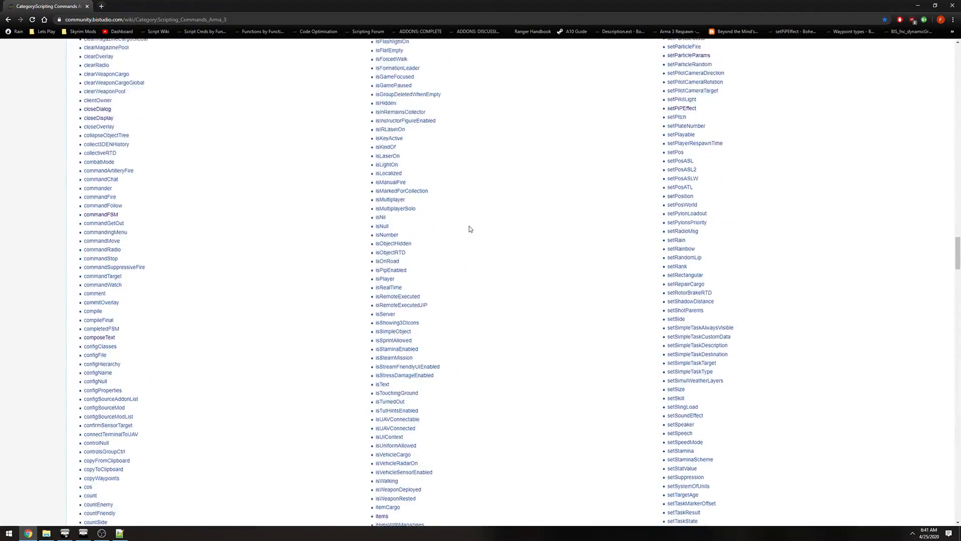
{"action": "scroll", "scroll_direction": "down", "scroll_amount": 3}
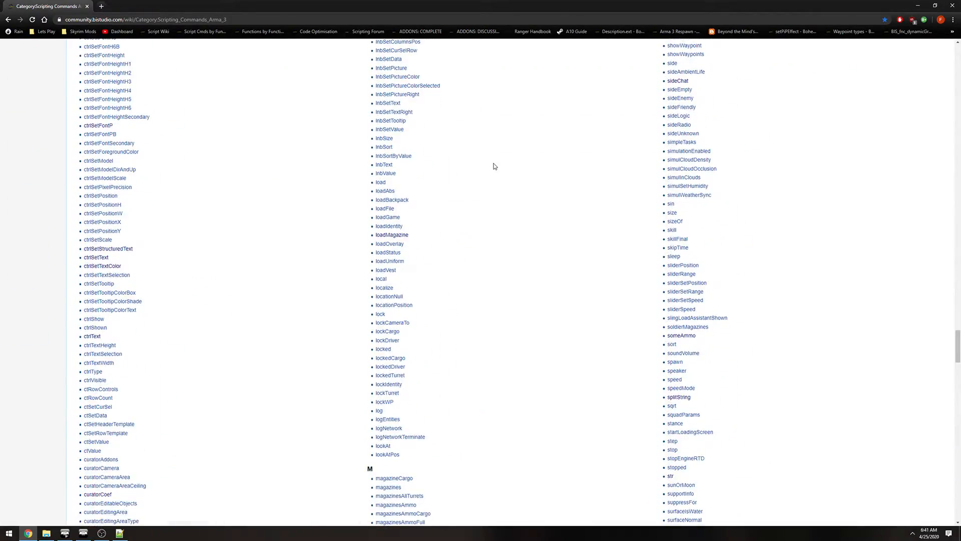
{"action": "mouse_move", "coordinate": [574, 115]}
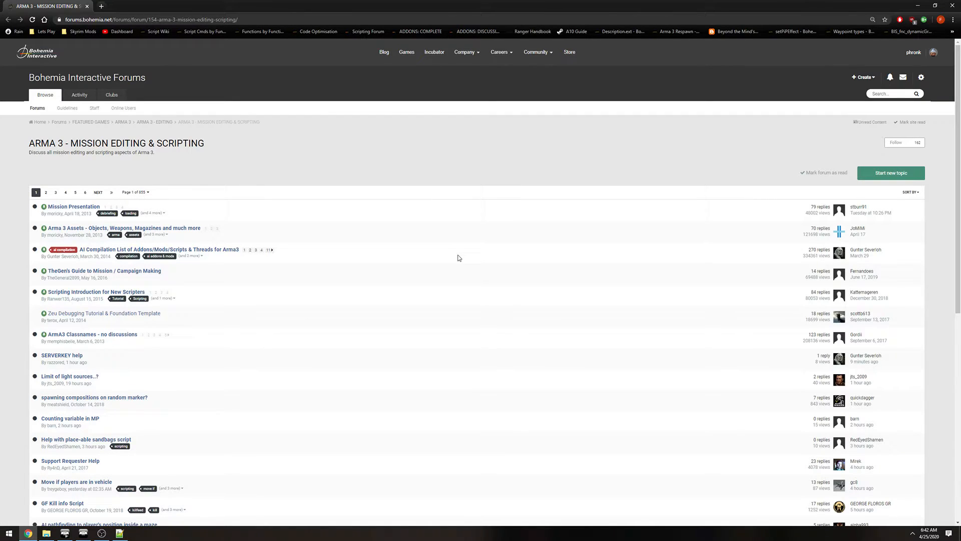
{"action": "mouse_move", "coordinate": [597, 181]}
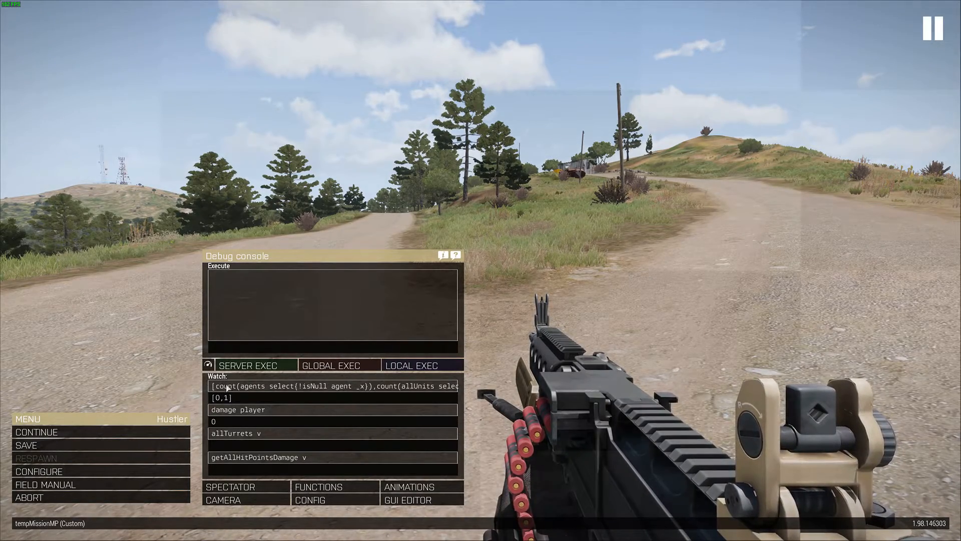
Select the damage player watch line and enter player setDamage 0.3 in Execute.
{"action": "left_click", "coordinate": [245, 457]}
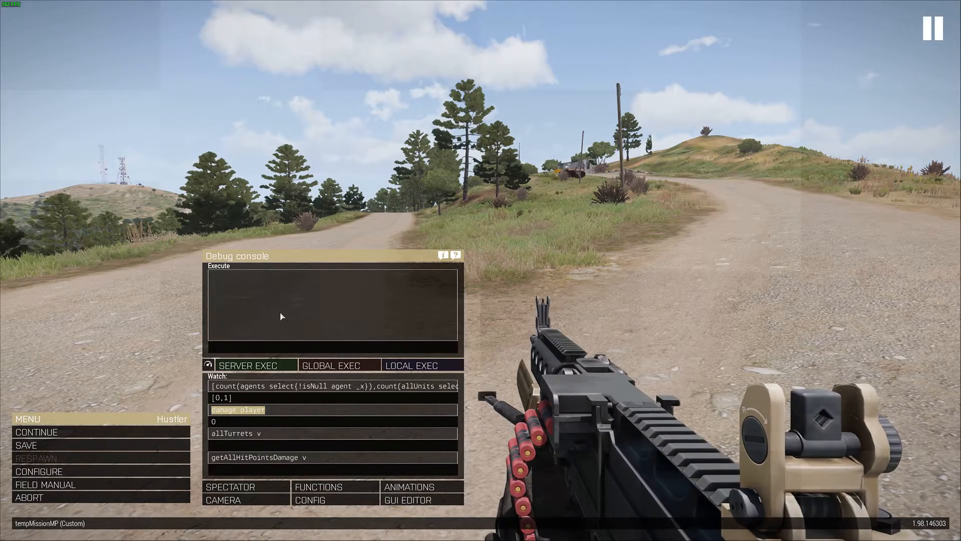
{"action": "type", "text": "player setDamage 0.3"}
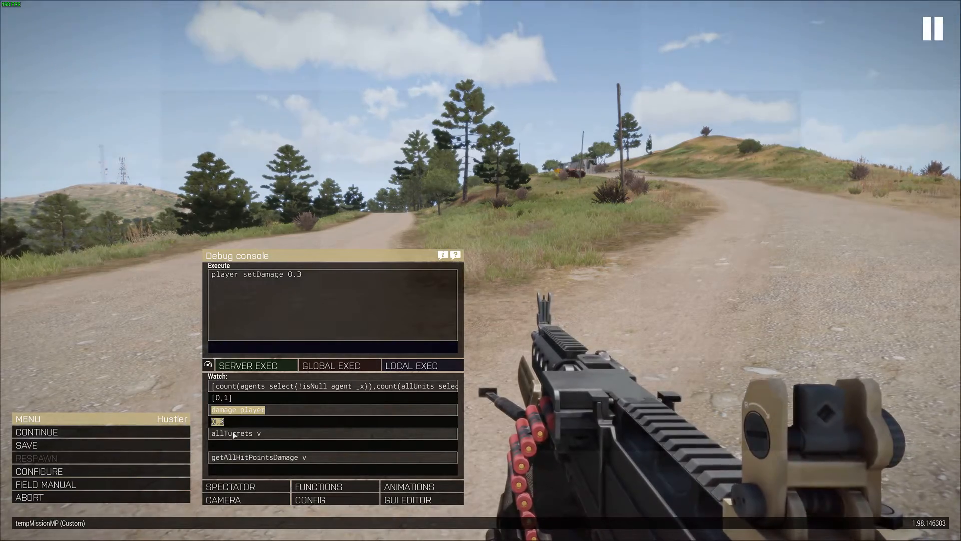
Run setDamage 0.3 via LOCAL EXEC and add allTurrets player and speed player watches.
{"action": "left_click", "coordinate": [257, 432]}
{"action": "type", "text": "speed player"}
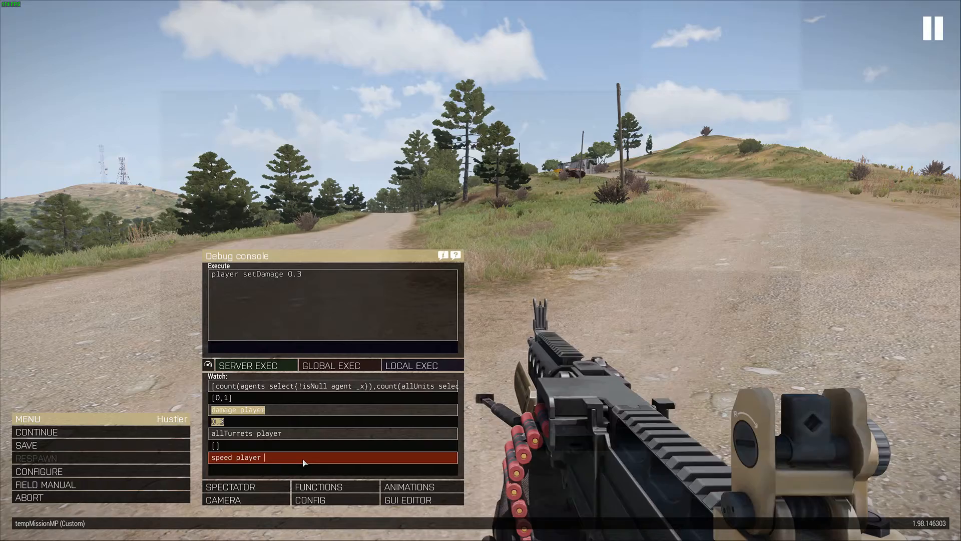
{"action": "left_click", "coordinate": [264, 432]}
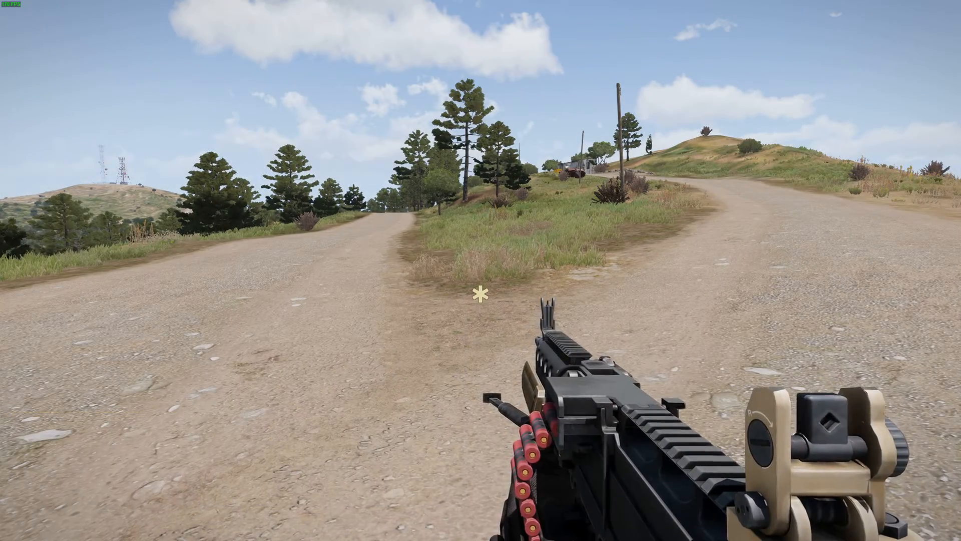
{"action": "mouse_move", "coordinate": [480, 294]}
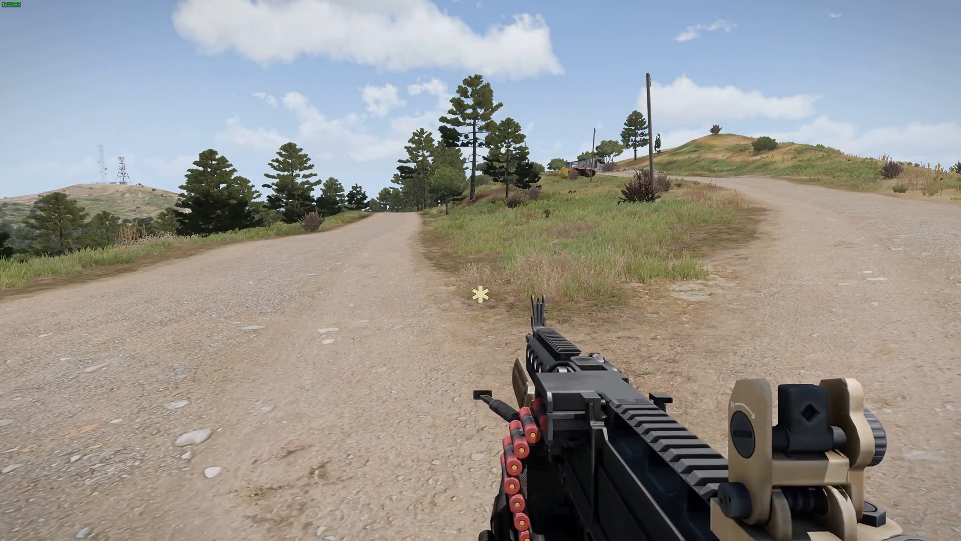
{"action": "key", "text": "Escape"}
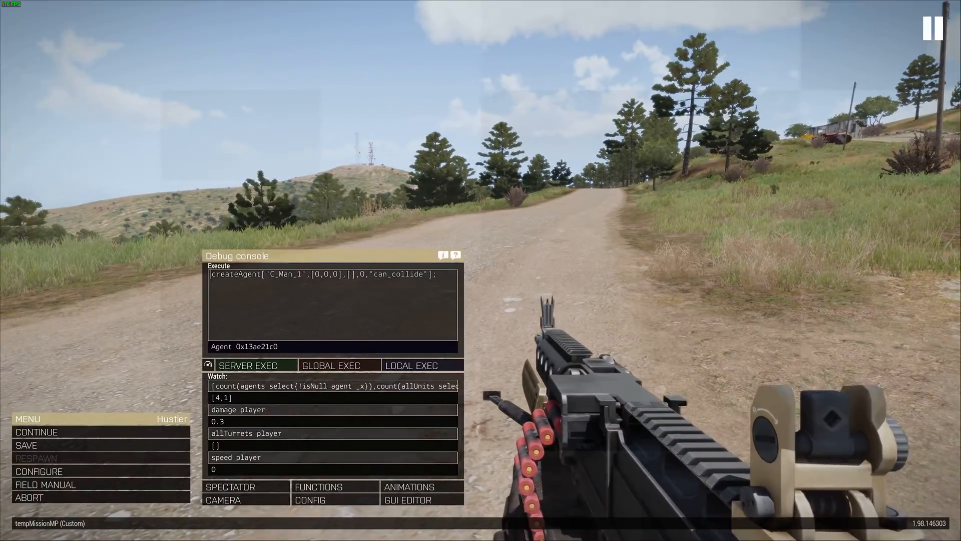
Abort and confirm, continue past the debriefing, and go back from role assignment.
{"action": "left_click", "coordinate": [29, 497]}
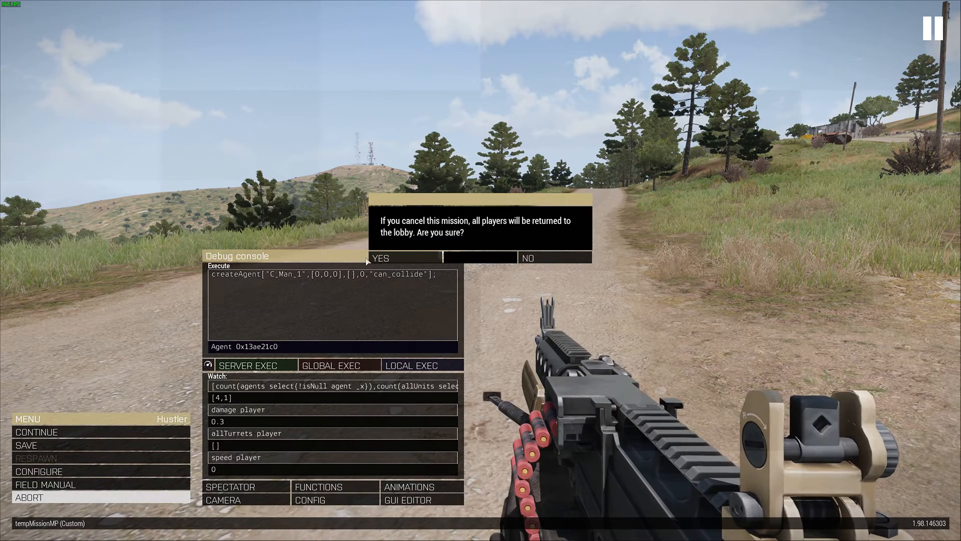
{"action": "left_click", "coordinate": [403, 258]}
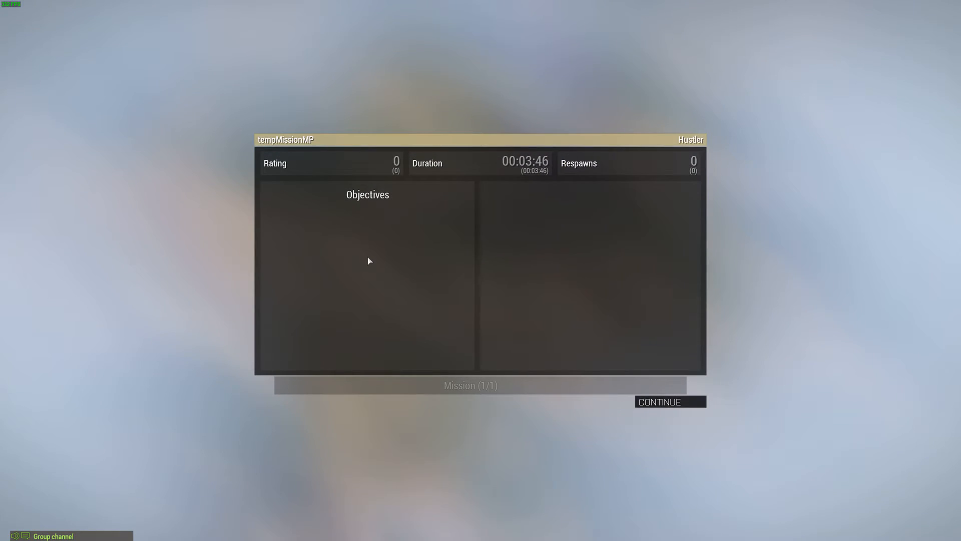
{"action": "left_click", "coordinate": [669, 401]}
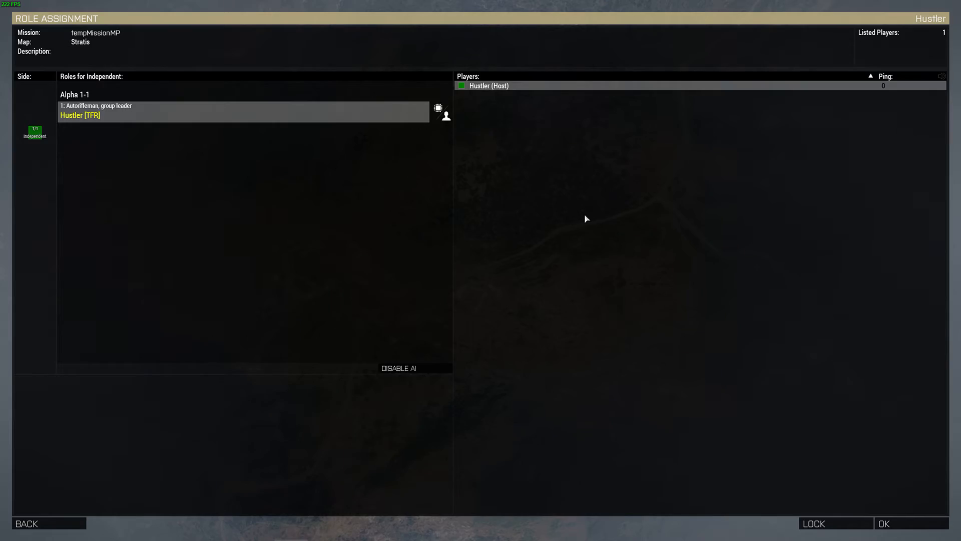
{"action": "left_click", "coordinate": [910, 523]}
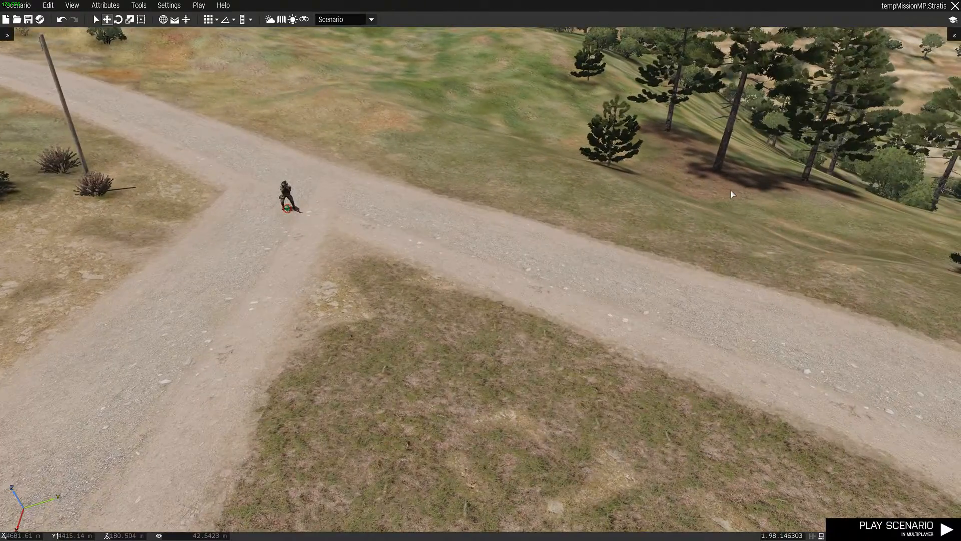